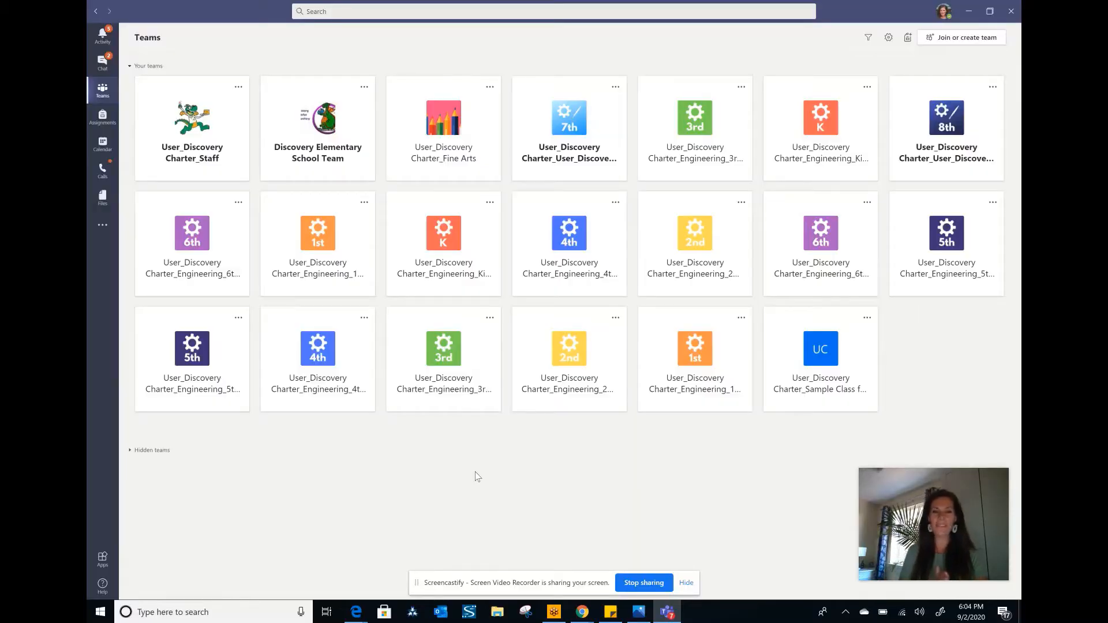
mouse_move(111, 109)
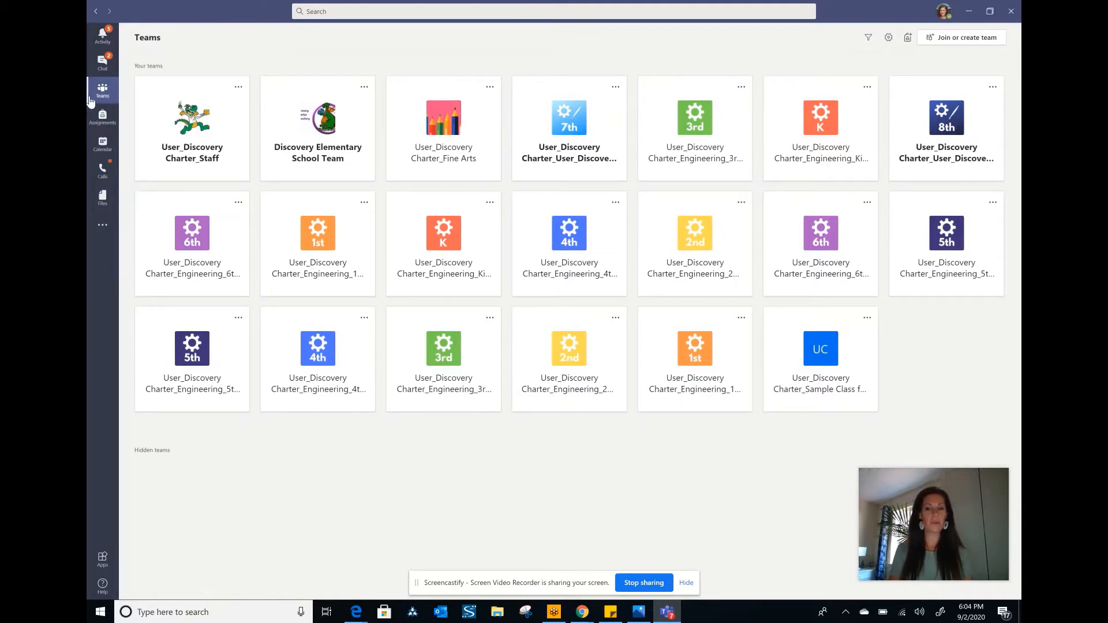
mouse_move(317, 162)
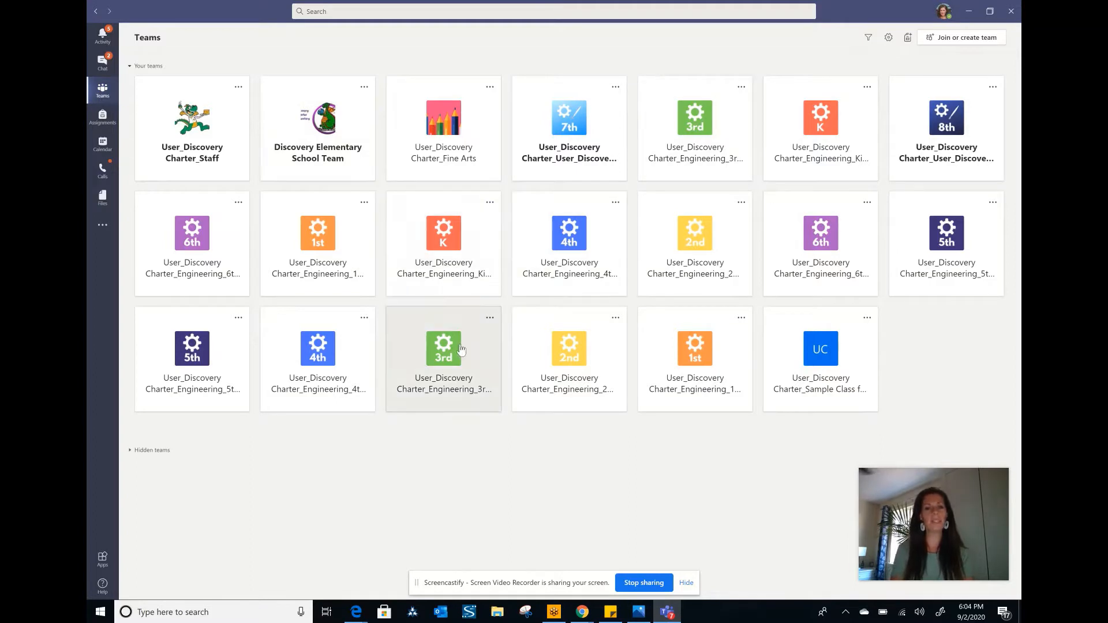
mouse_move(406, 228)
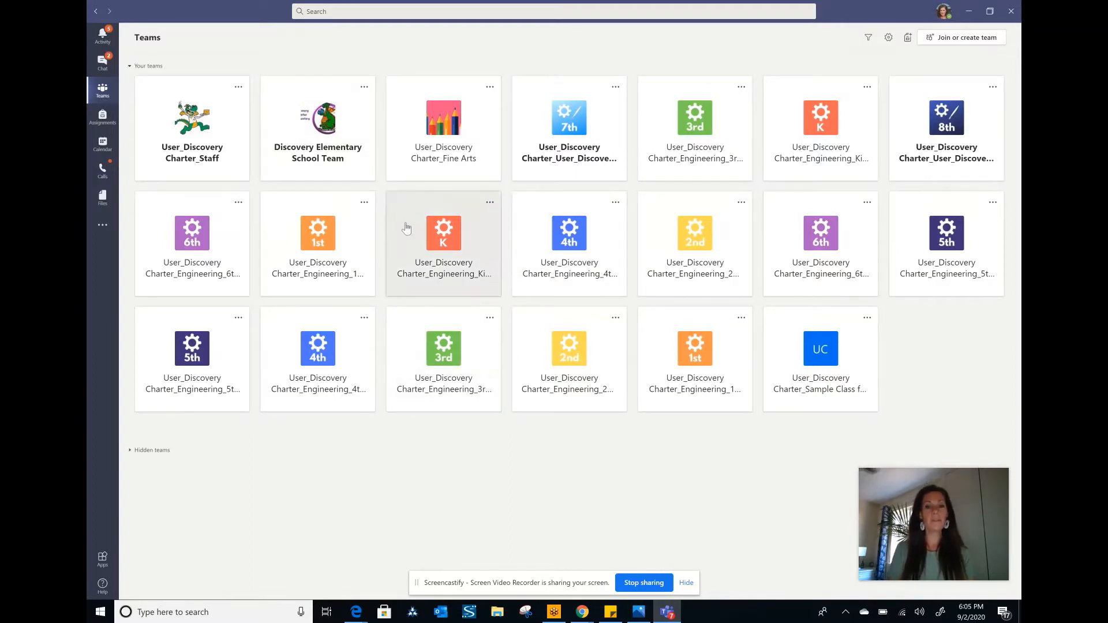
mouse_move(465, 289)
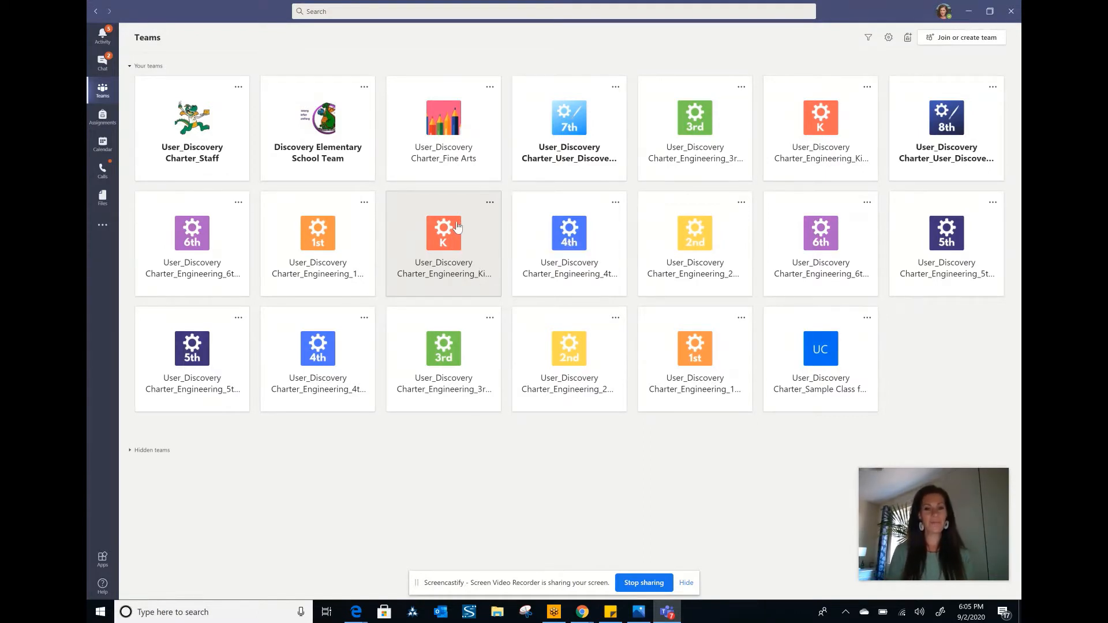
Reach the Engineering Class Meeting's pre-join screen from the Kindergarten team, with camera and microphone on
click(443, 240)
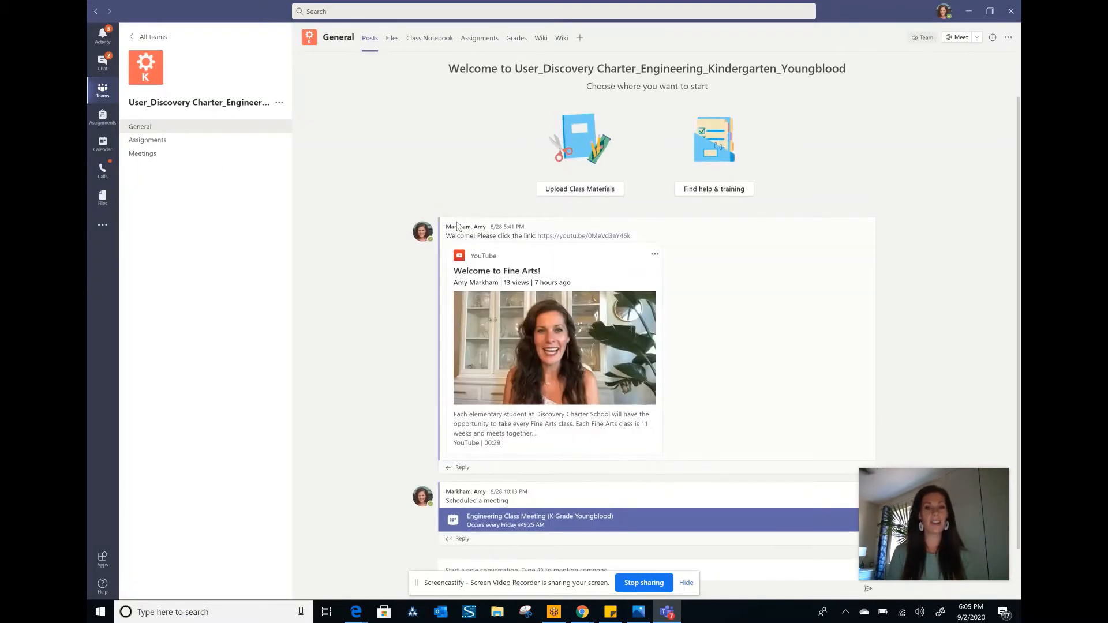
mouse_move(201, 130)
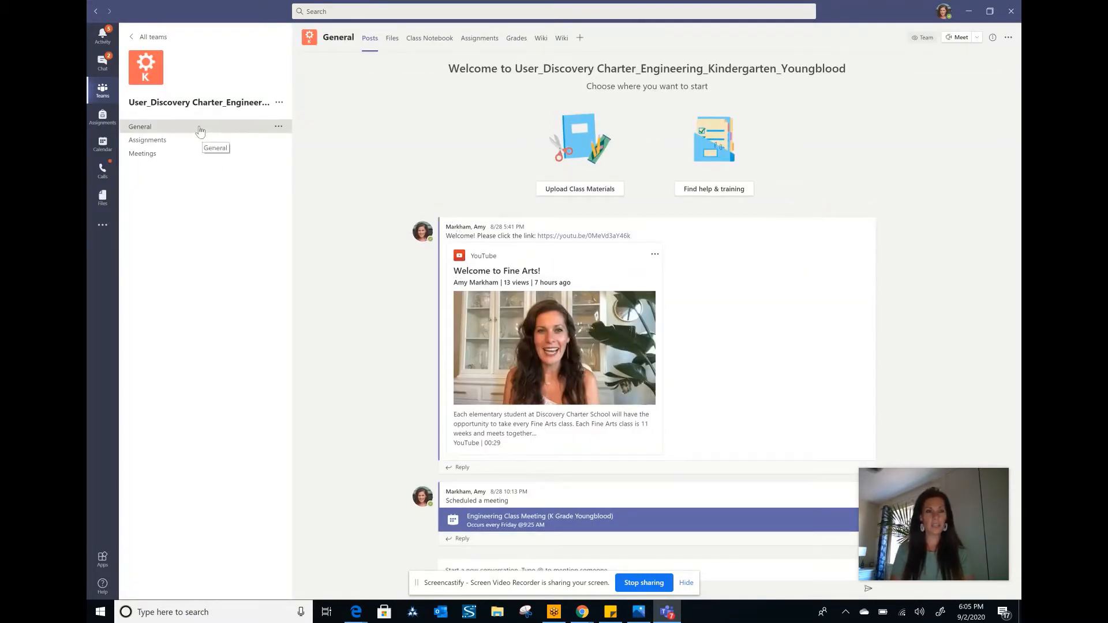
mouse_move(178, 159)
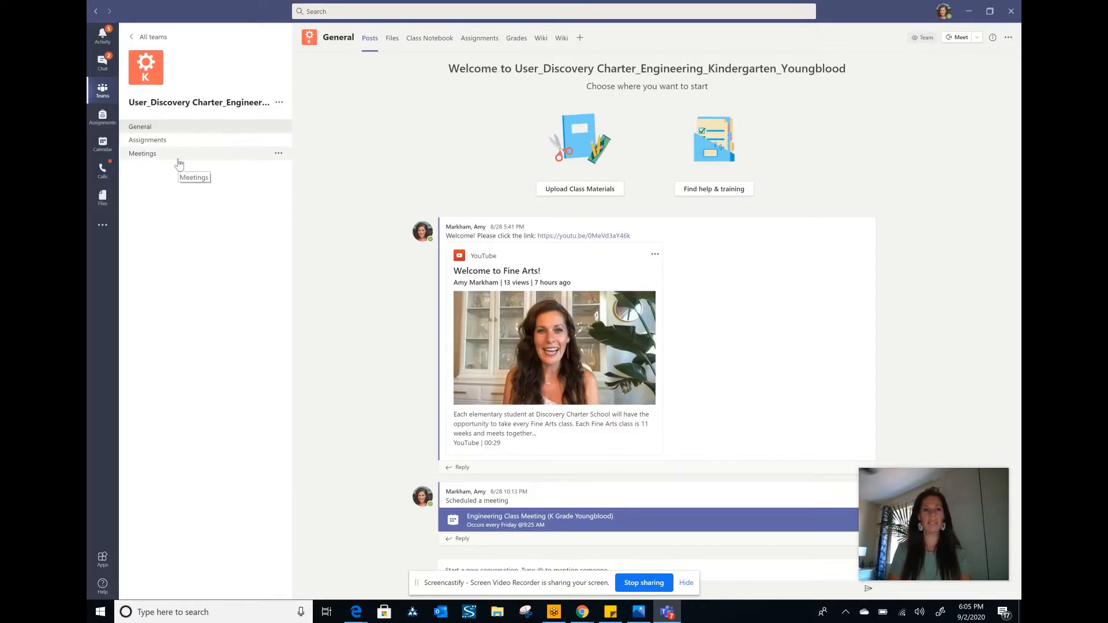
mouse_move(702, 239)
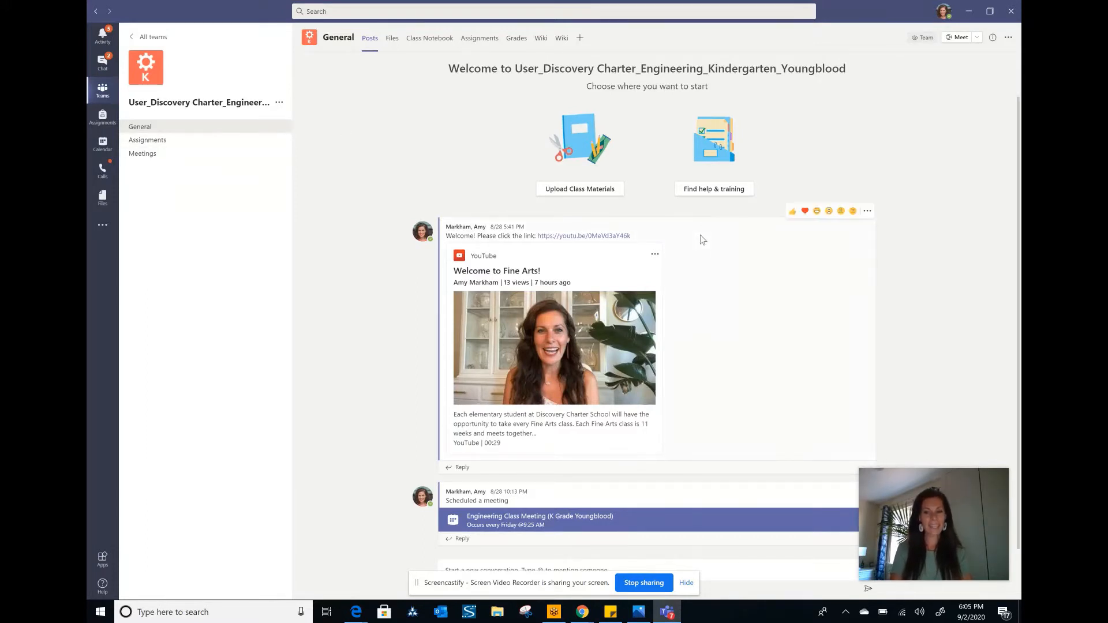
mouse_move(702, 285)
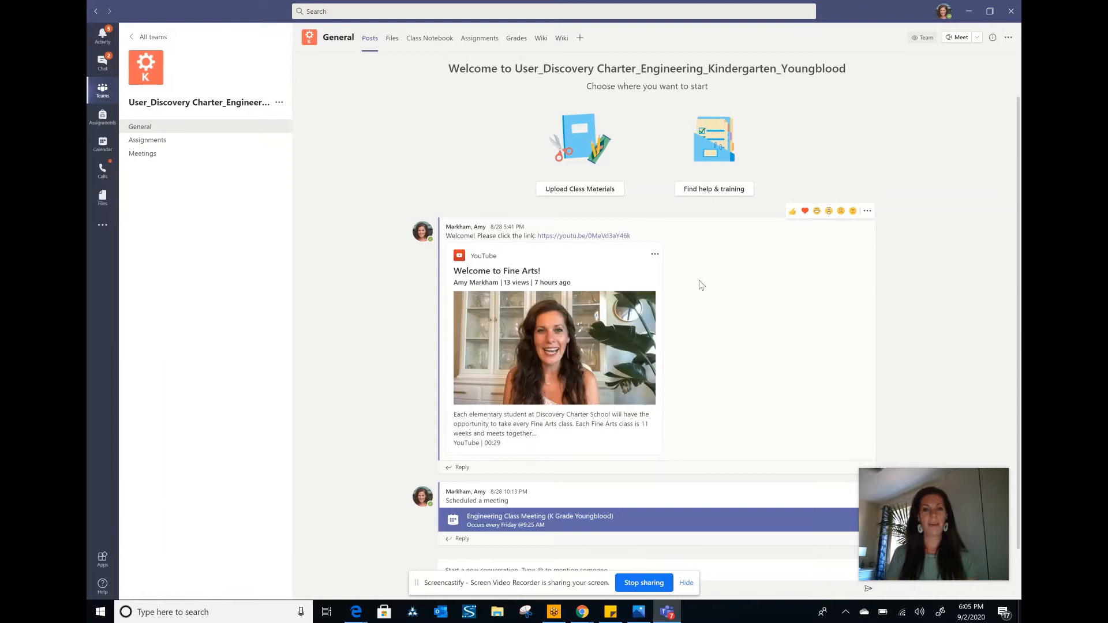
mouse_move(404, 184)
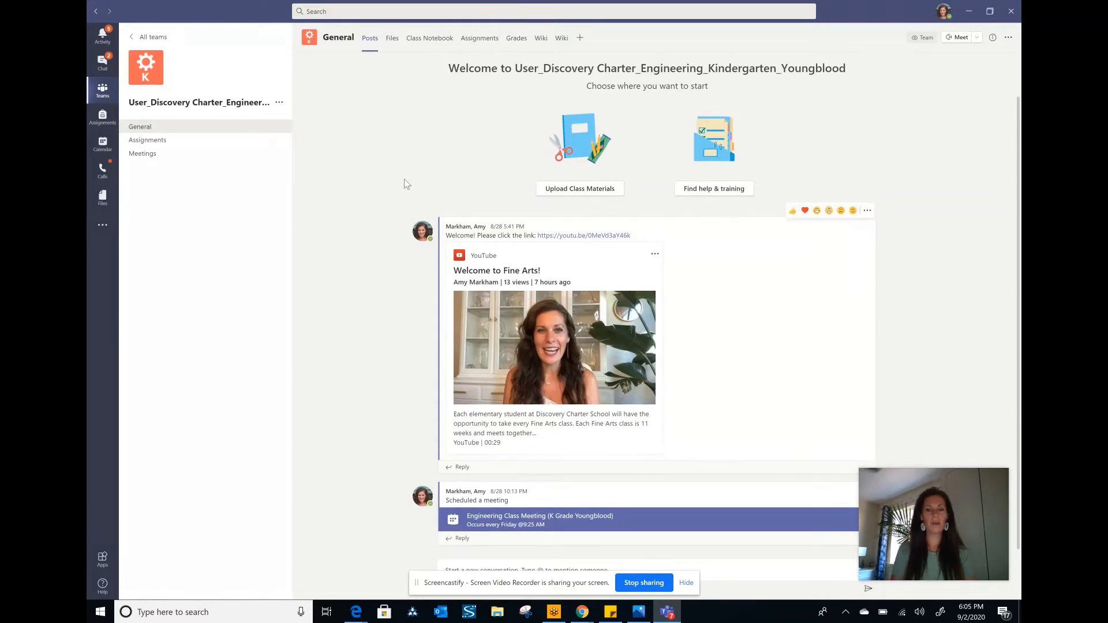
mouse_move(516, 508)
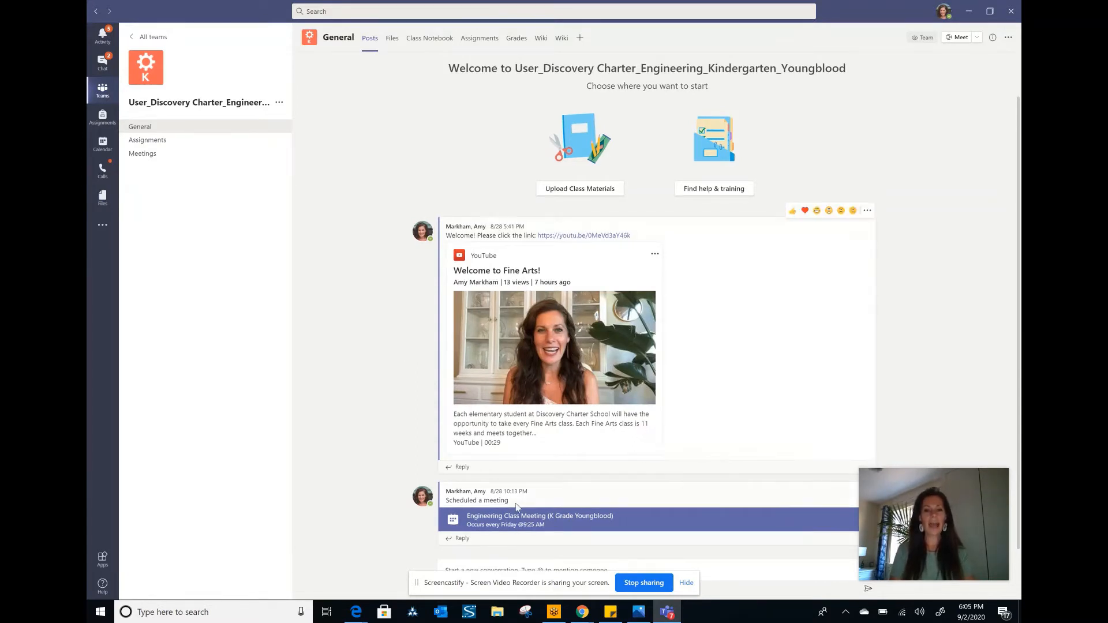
mouse_move(622, 532)
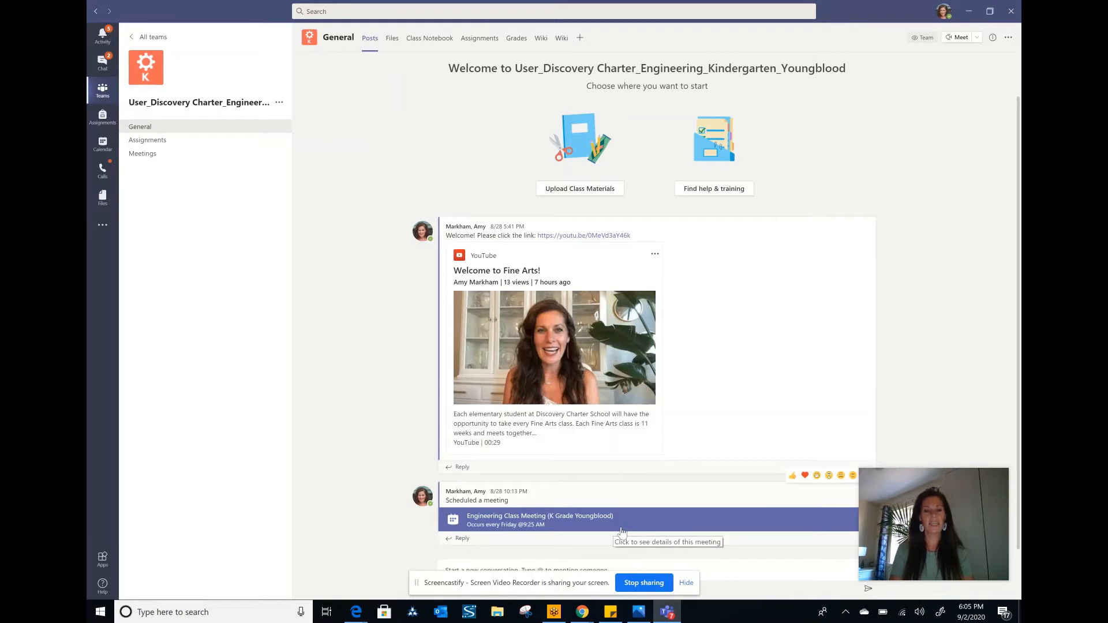
mouse_move(702, 529)
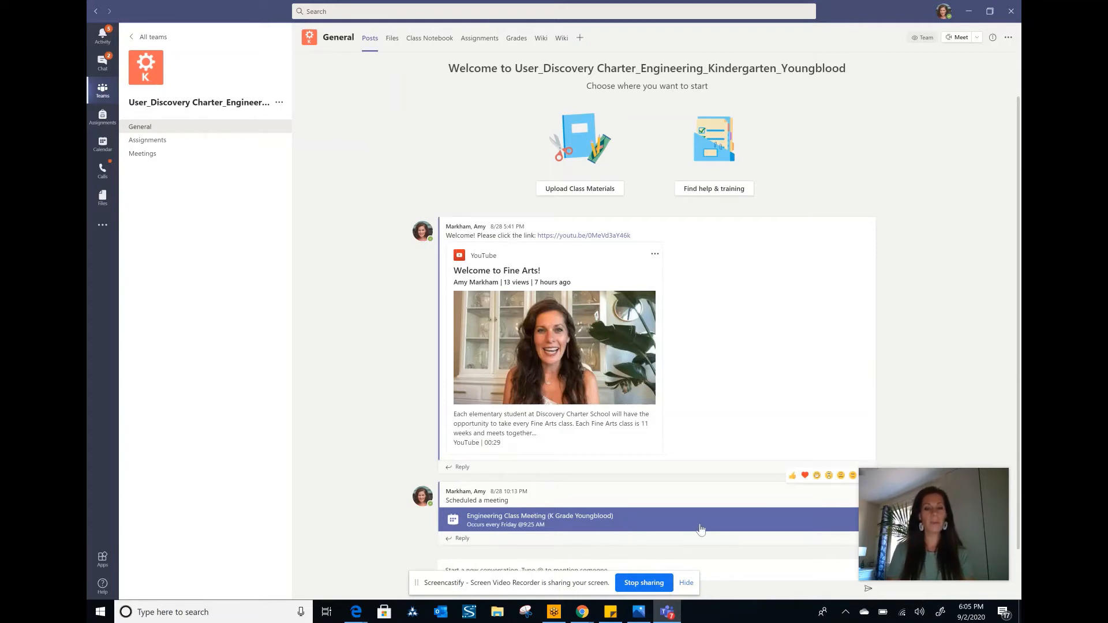
click(539, 516)
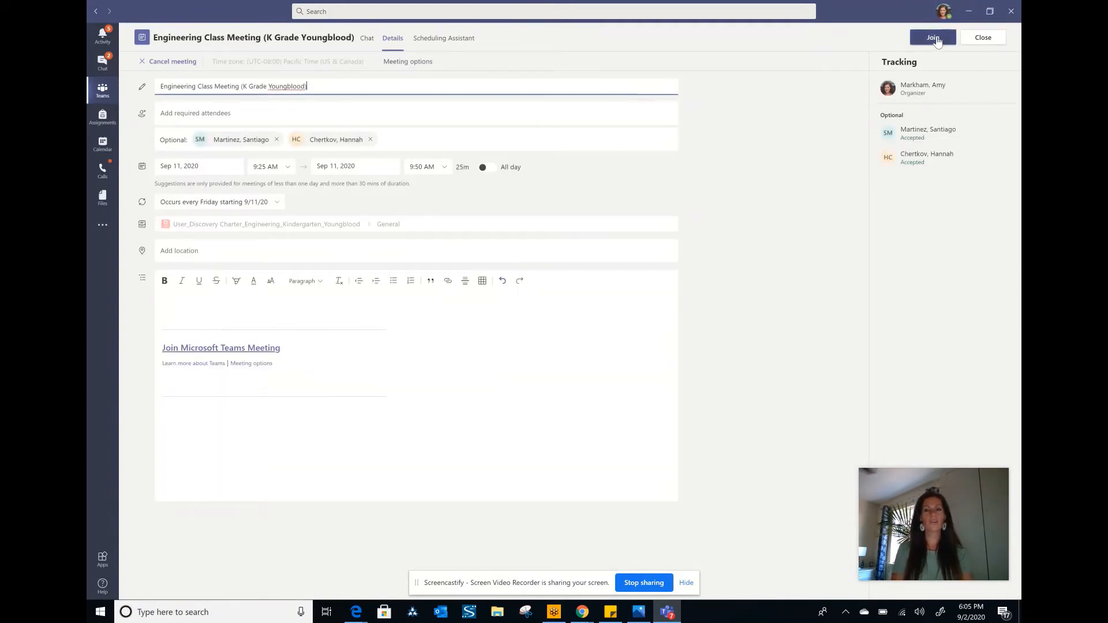
click(931, 37)
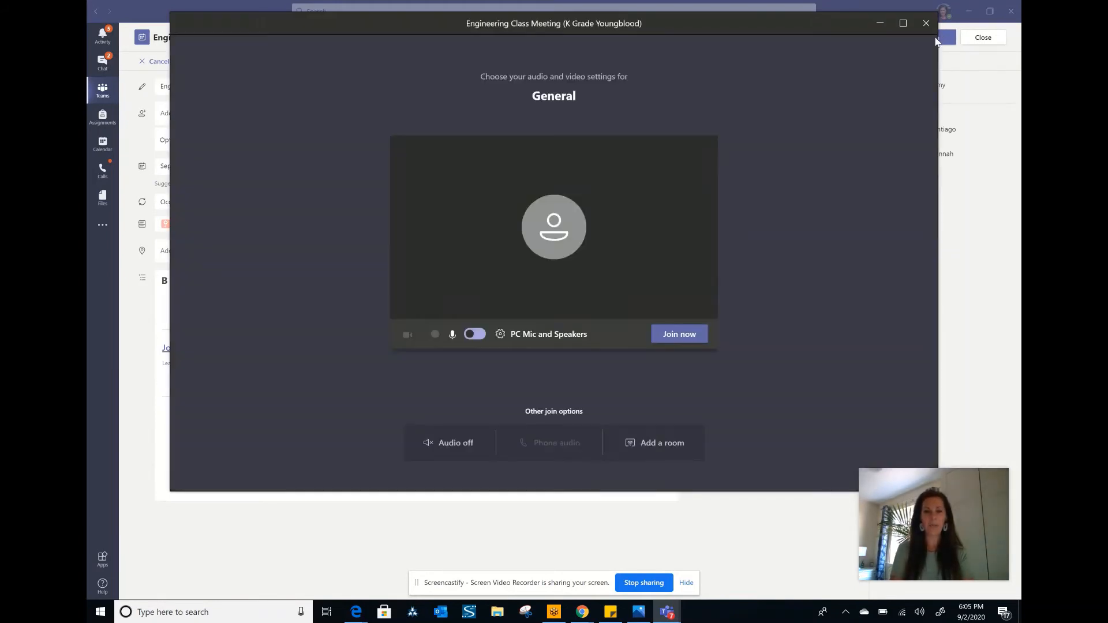
click(430, 334)
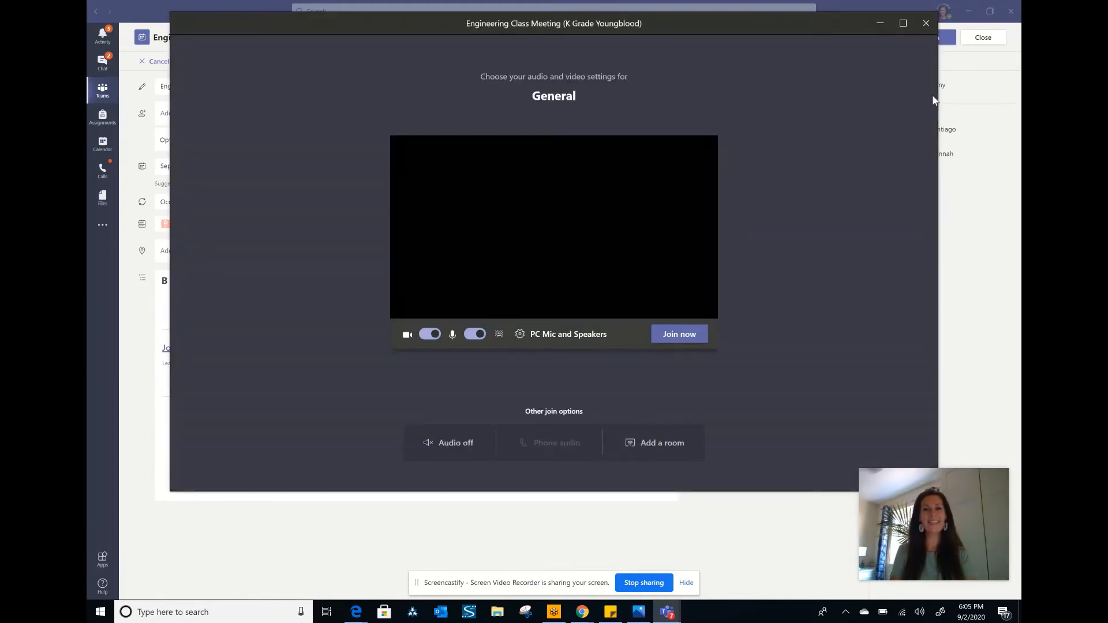